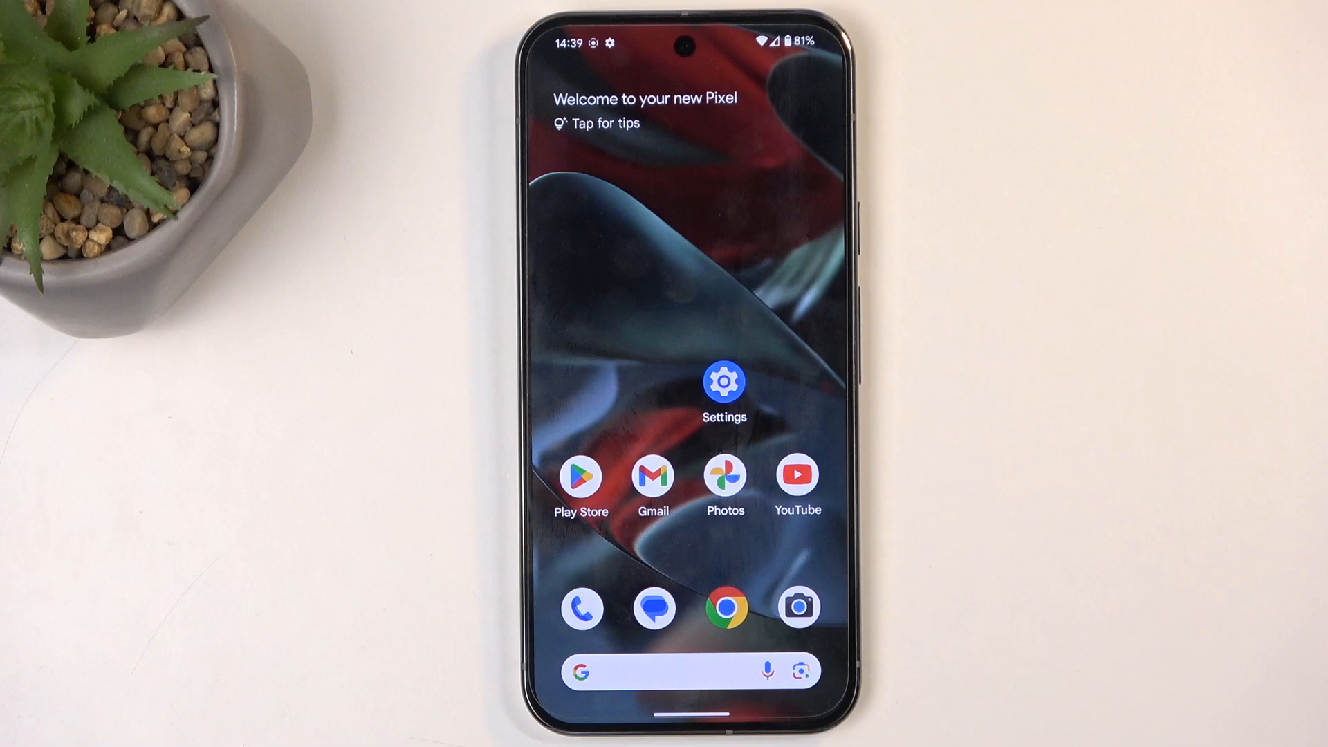
mouse_move(831, 51)
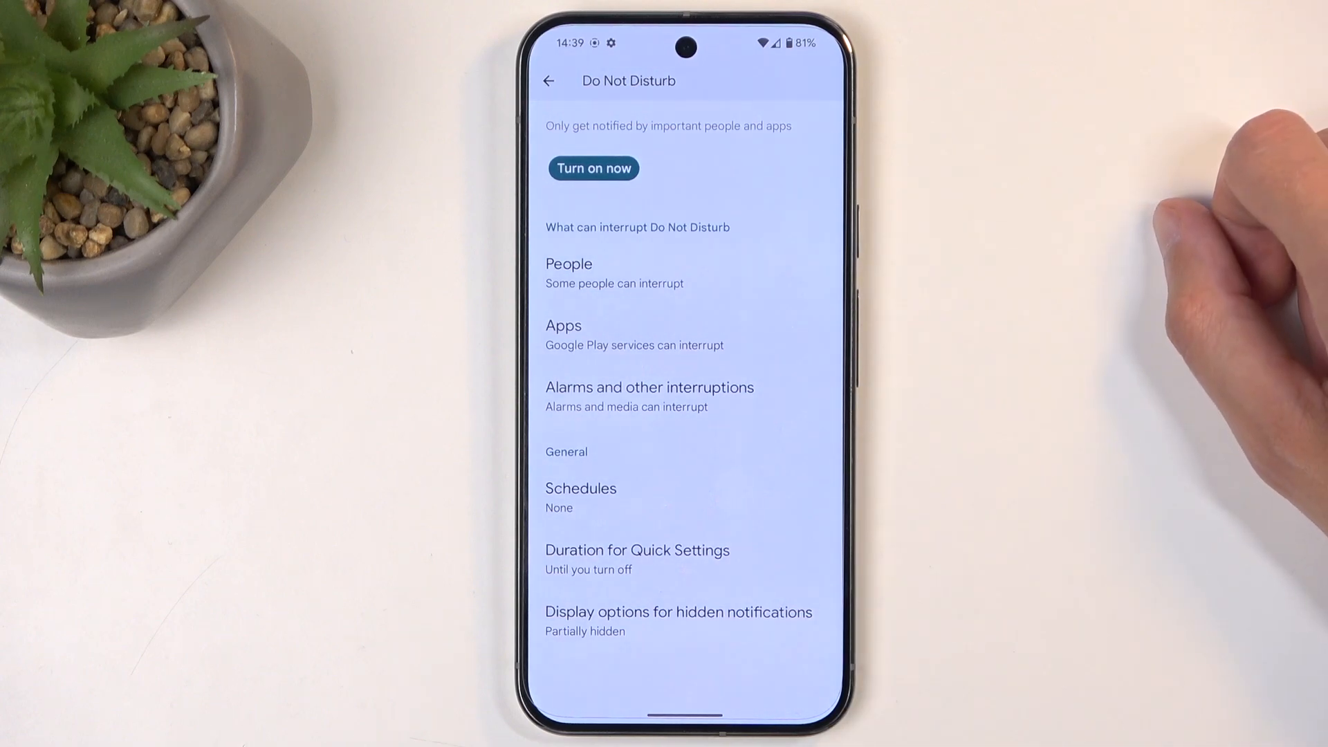
Step: Turn on the Sleeping schedule (Mon–Sun, 22:00–07:00) under Do Not Disturb schedules
left_click(582, 489)
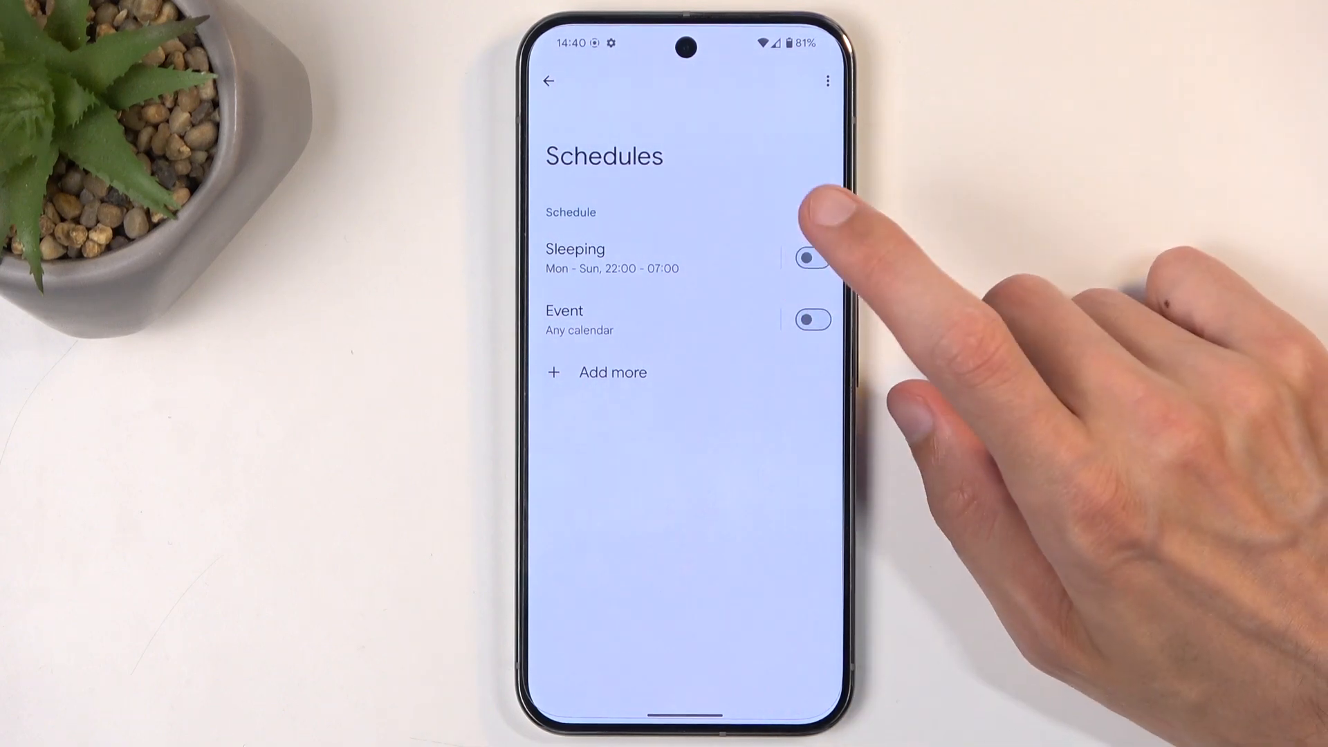
left_click(811, 258)
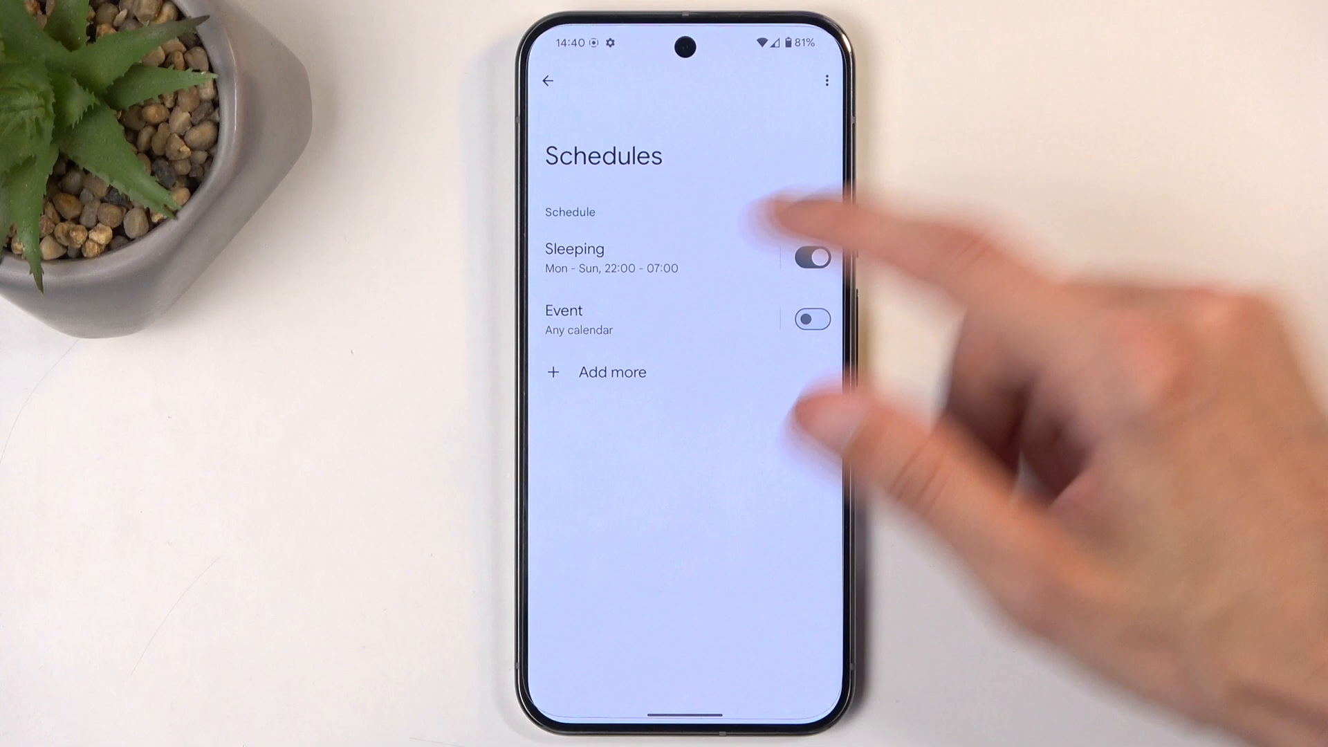
left_click(811, 257)
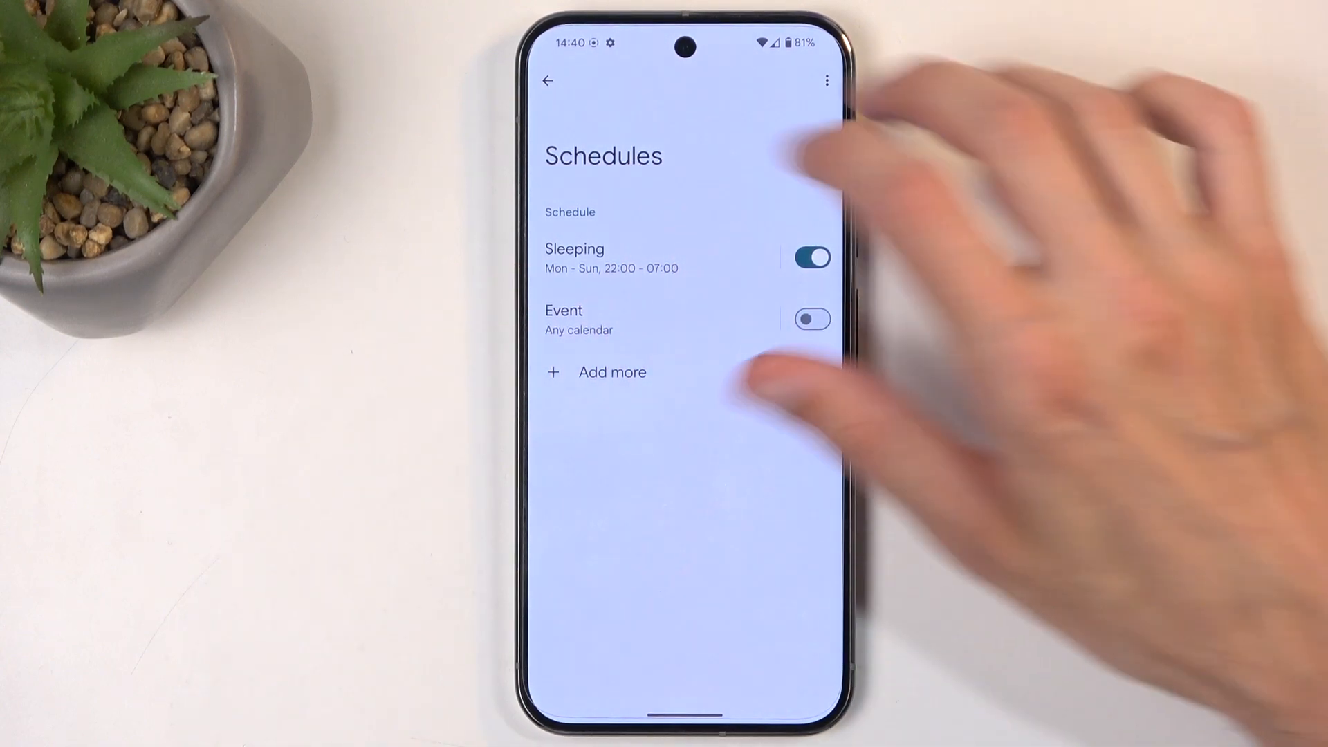
left_click(548, 80)
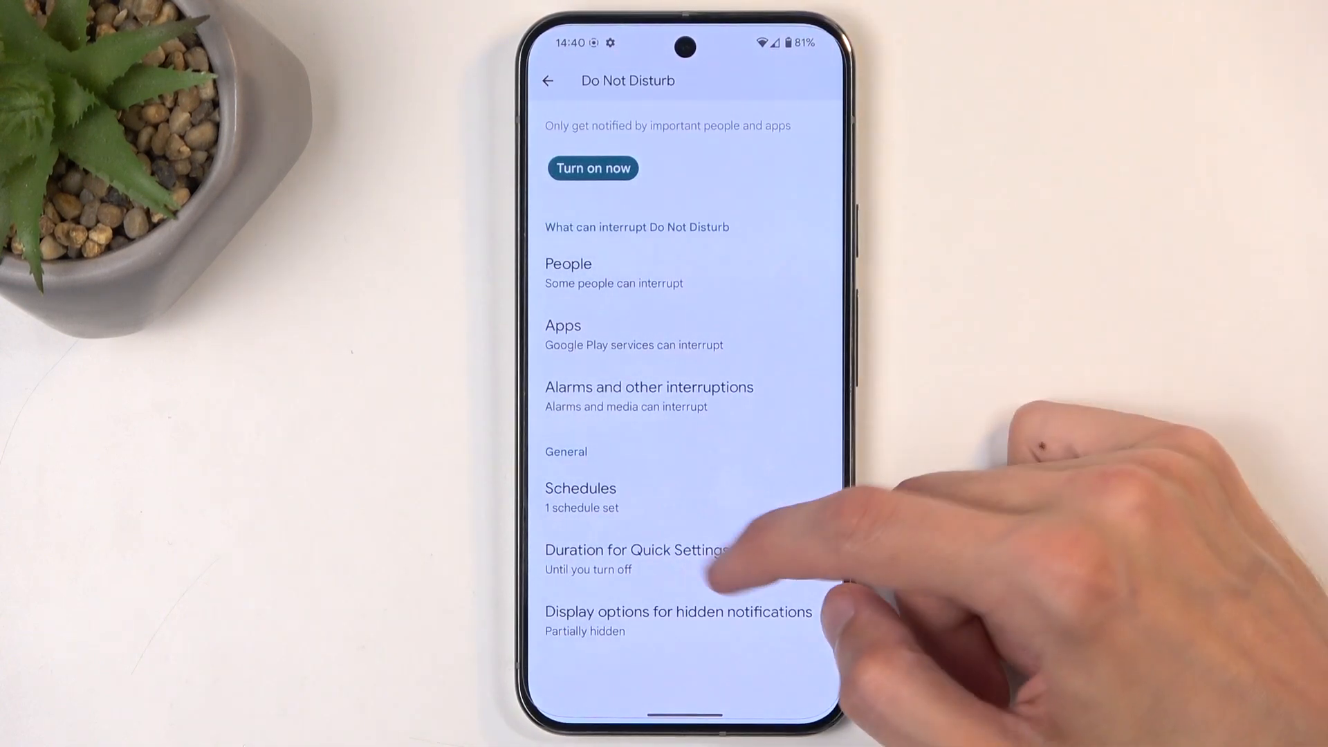
Step: Set the Quick Settings Do Not Disturb duration to a timed number of hours
left_click(636, 550)
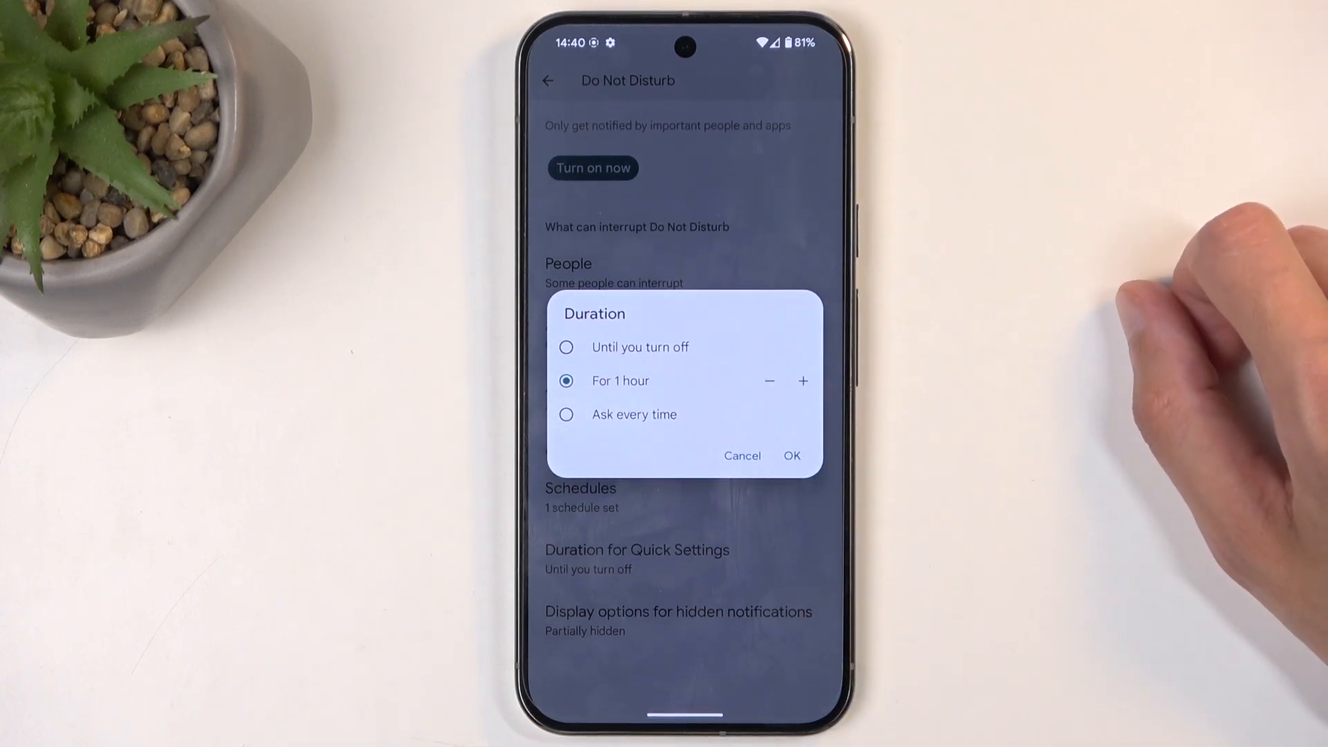
left_click(802, 381)
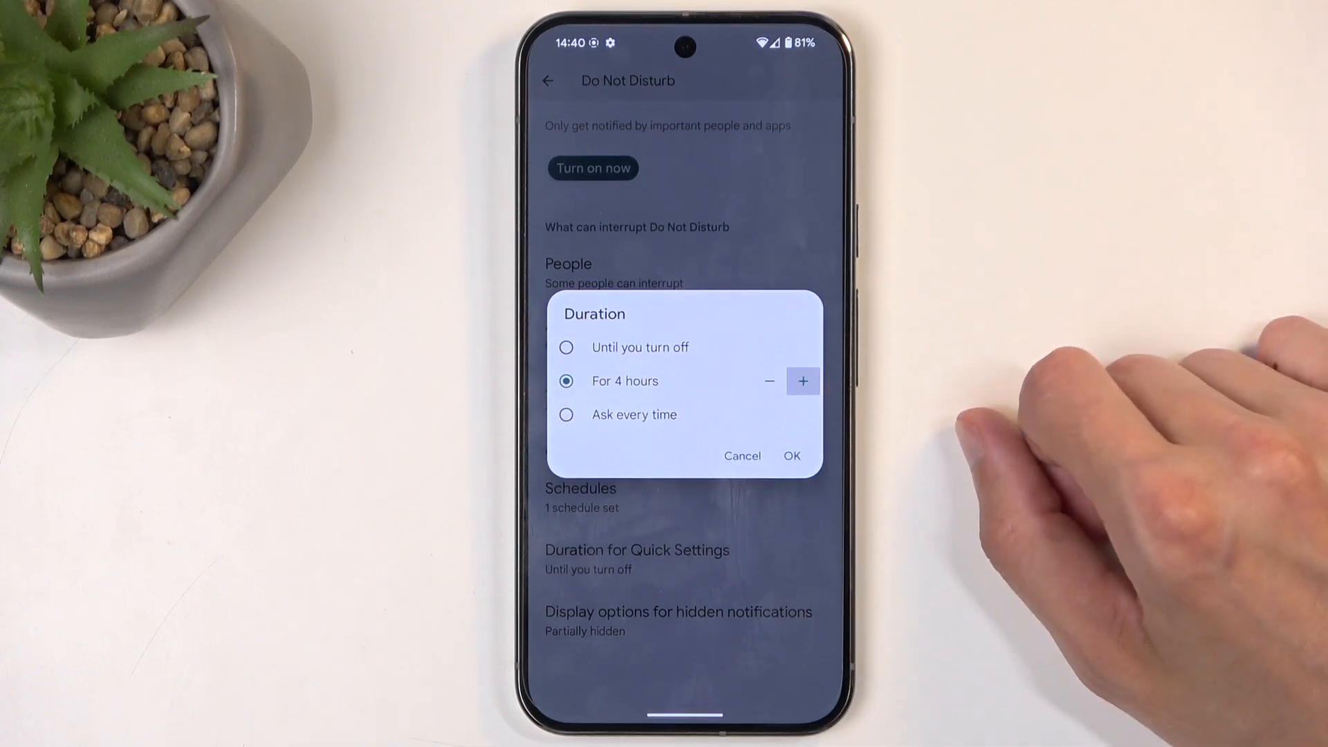
left_click(769, 381)
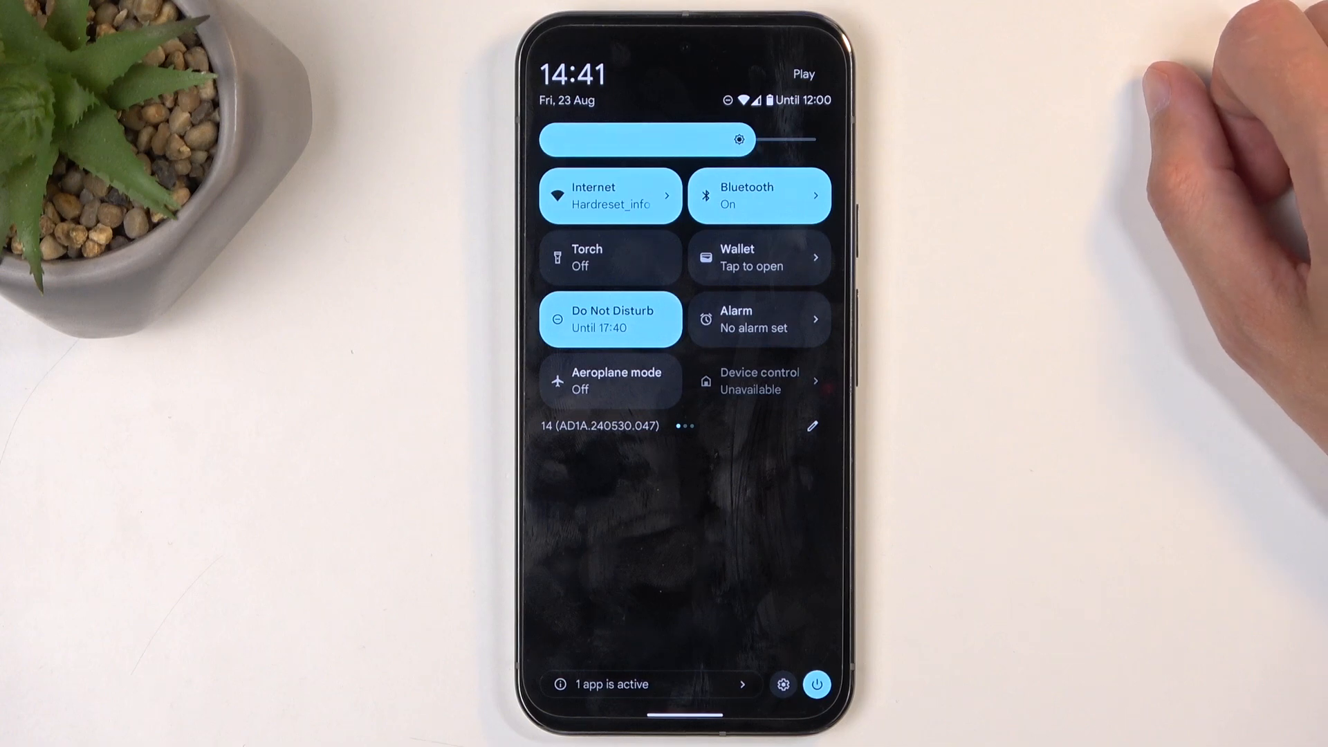
Step: Switch the Do Not Disturb tile off in Quick Settings
left_click(611, 321)
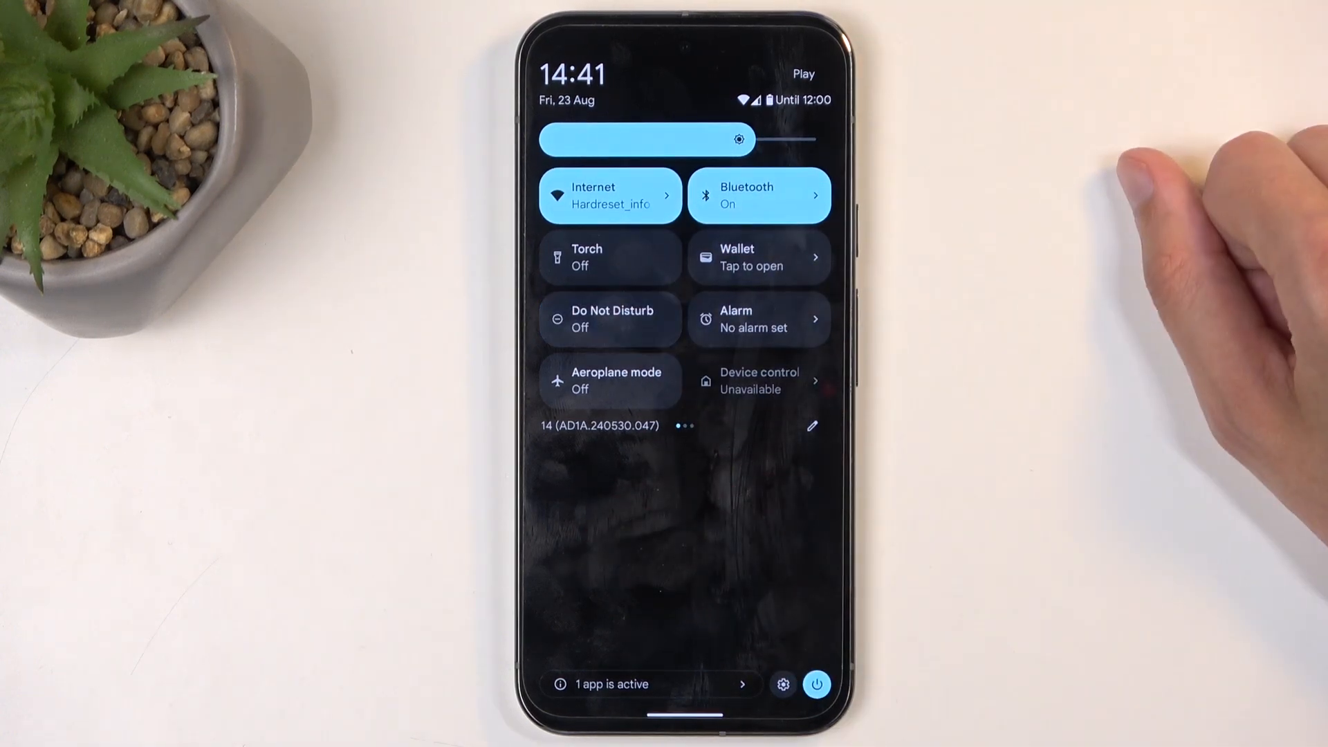